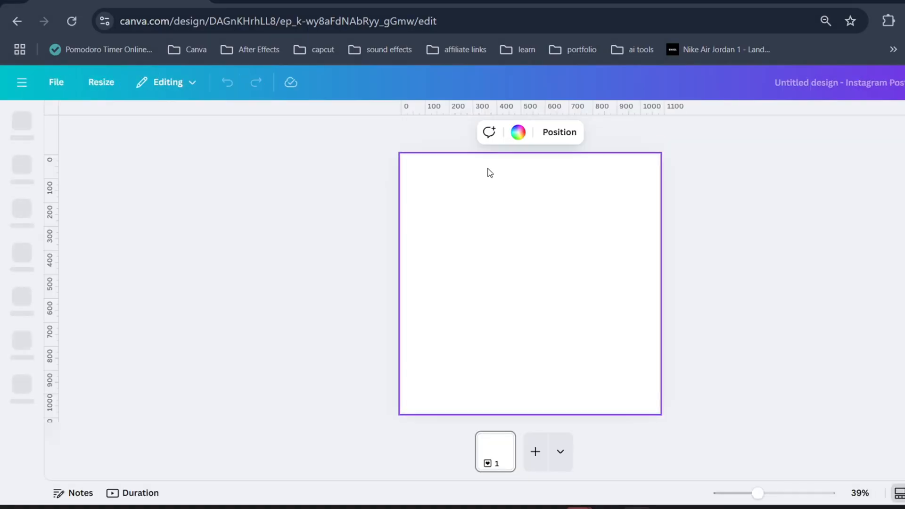
# Step: Make the first page's background solid black from the colour palette
pyautogui.click(516, 131)
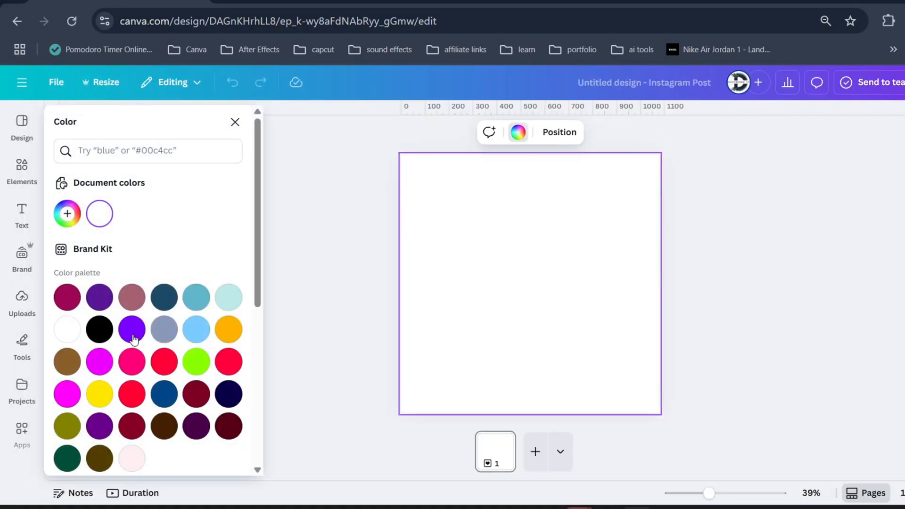
pyautogui.click(99, 329)
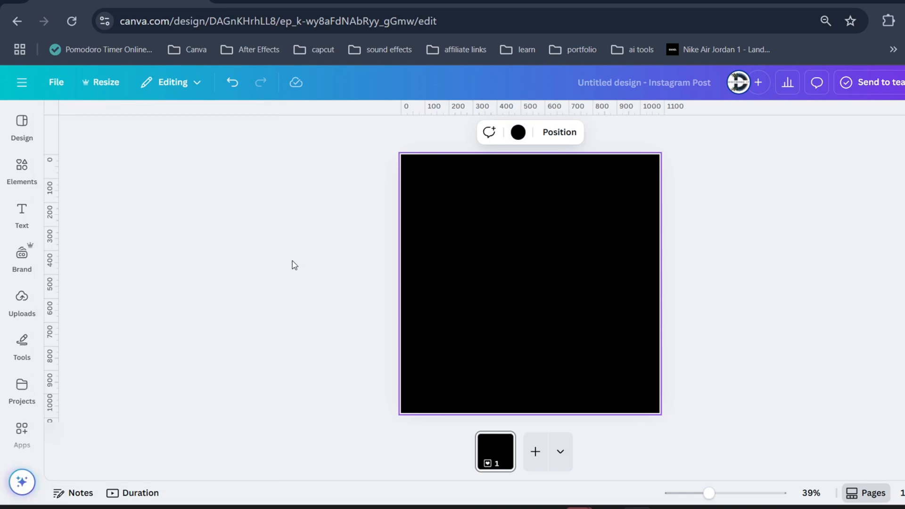
# Step: Search Elements for 'stick' and filter the Graphics results to browse stick-person figures
pyautogui.click(21, 170)
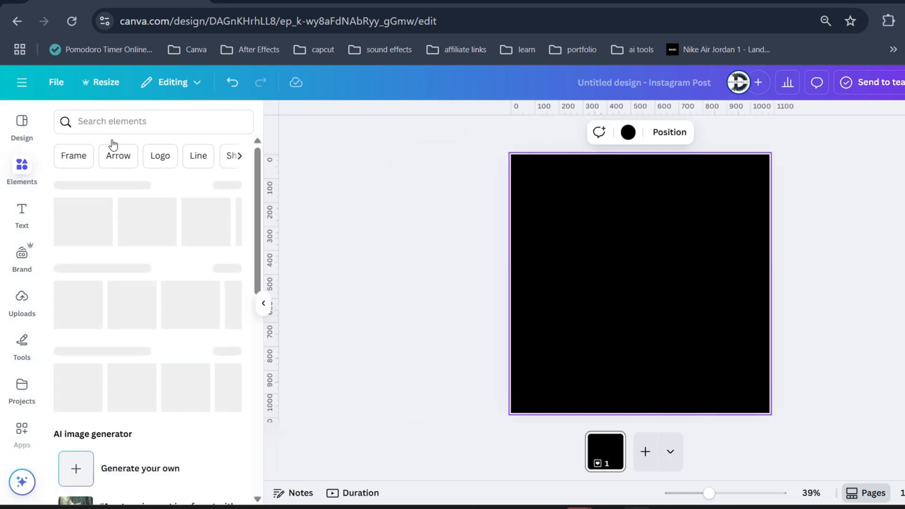
pyautogui.write('stickperson')
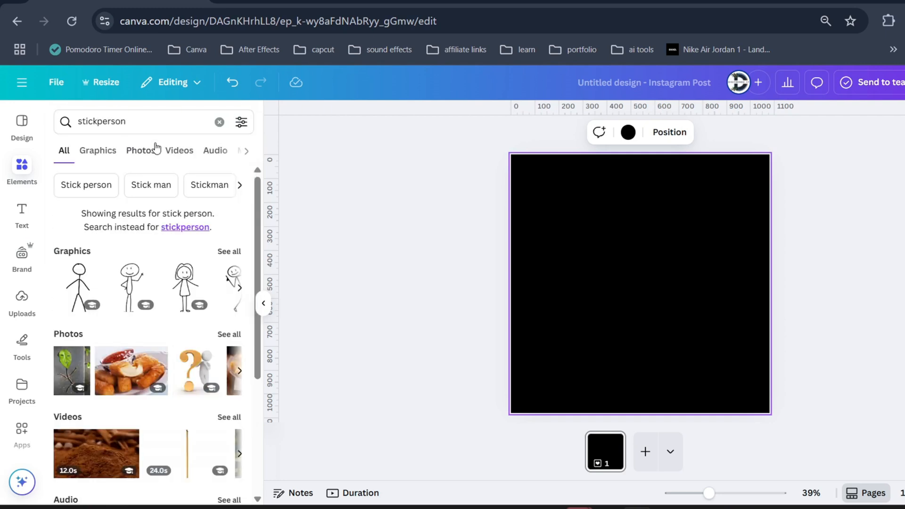
pyautogui.click(98, 150)
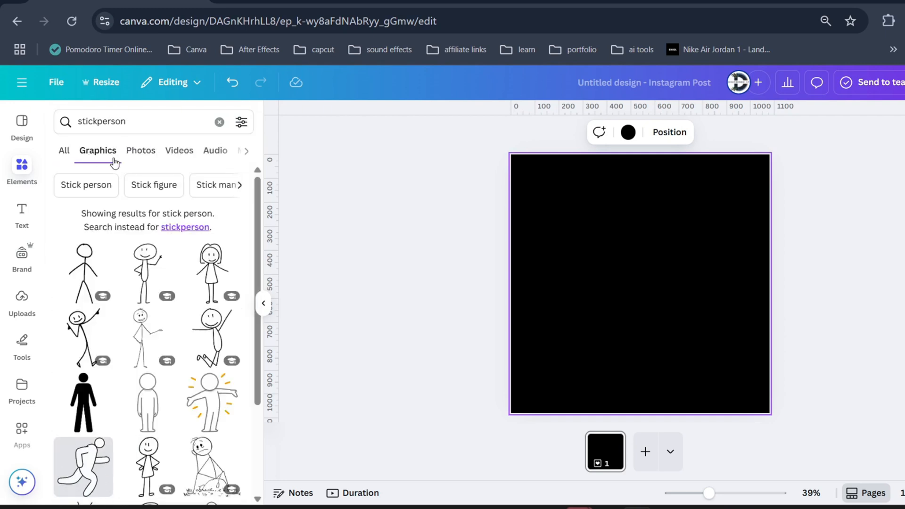
pyautogui.click(242, 122)
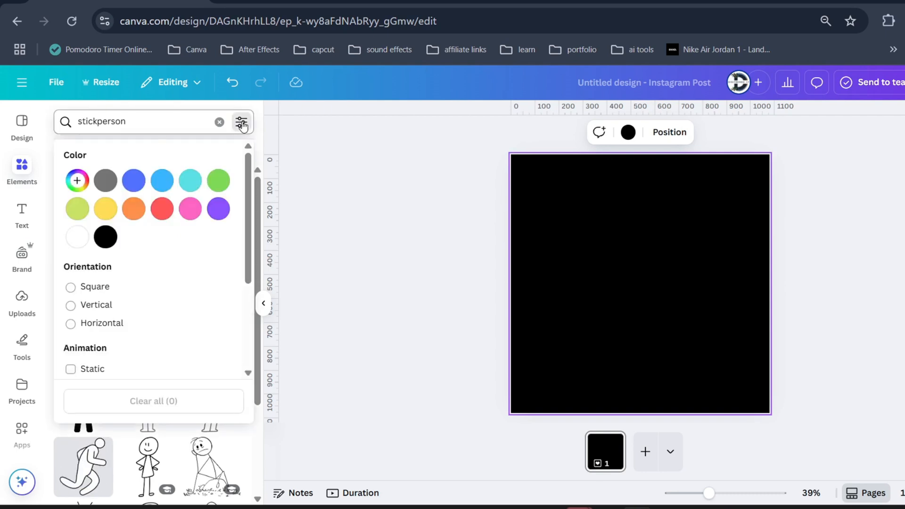
pyautogui.click(70, 312)
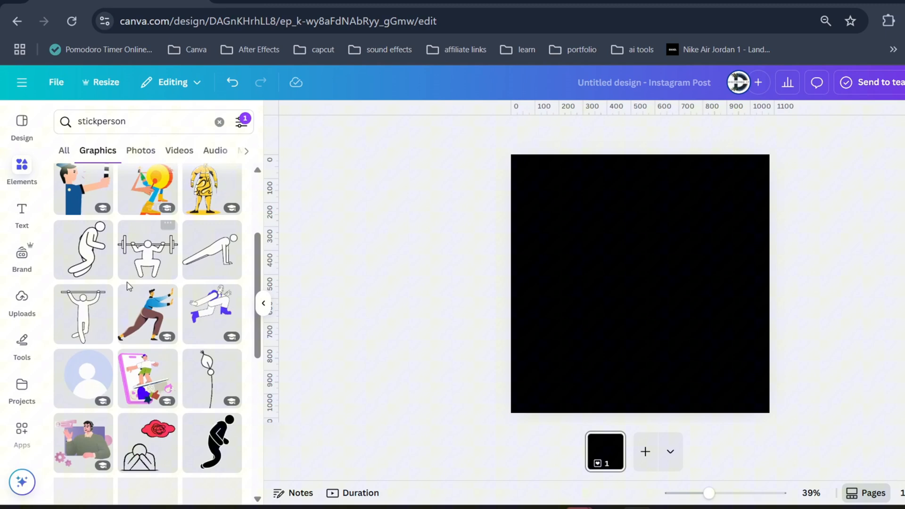
pyautogui.scroll(-3)
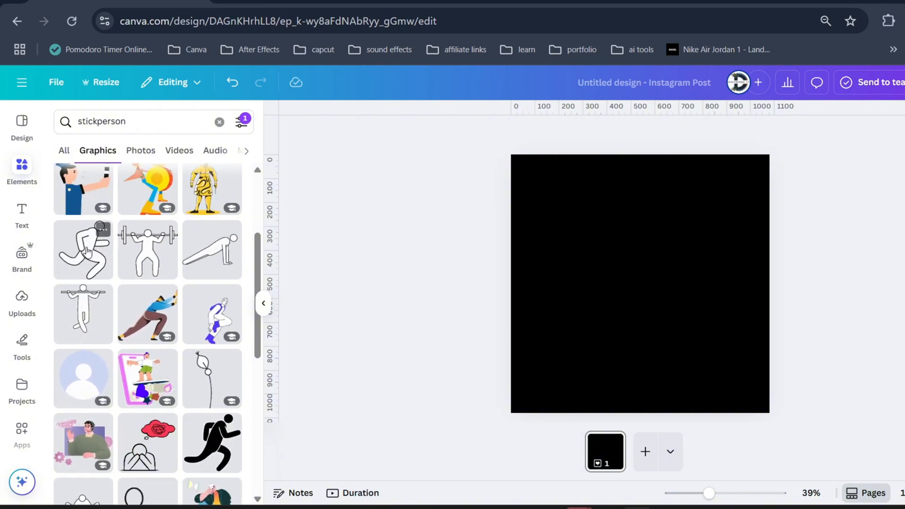
# Step: Add the weightlifter figure with a coloured 'Work Hard' caption, a push-up page, and a blank page 3
pyautogui.click(147, 249)
pyautogui.write('Work Hard')
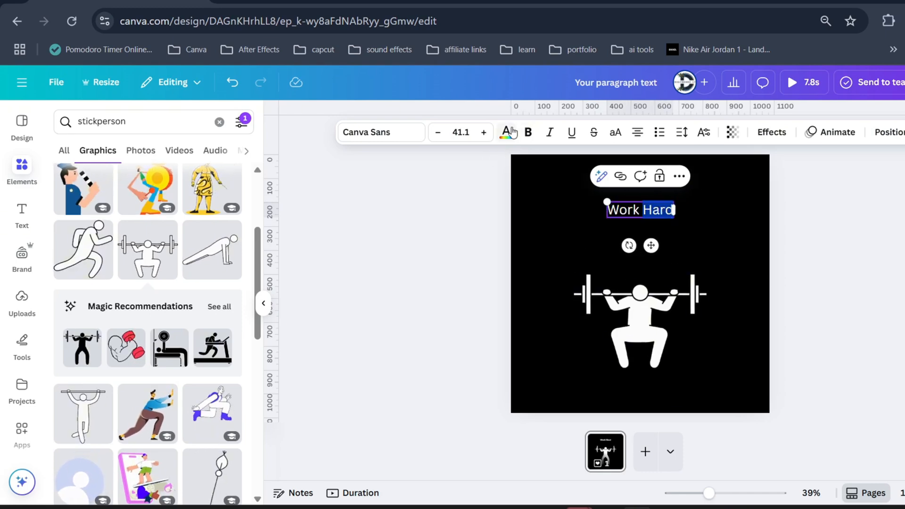
pyautogui.click(506, 132)
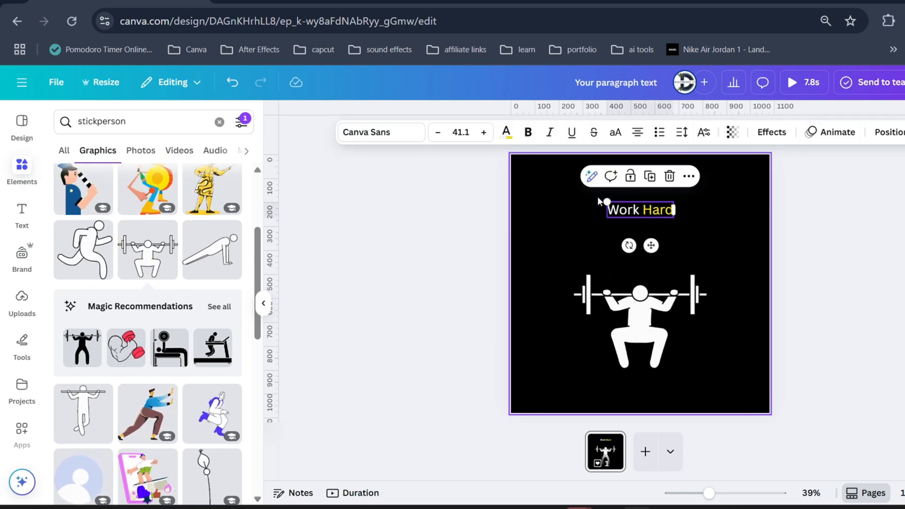
pyautogui.click(644, 452)
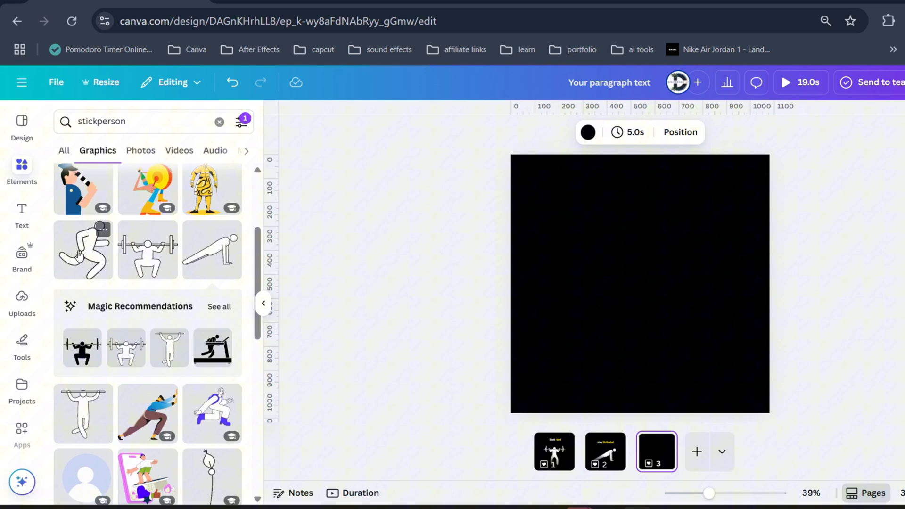
# Step: Place the running stick figure at page 3's left edge with a custom motion-path animation
pyautogui.click(82, 250)
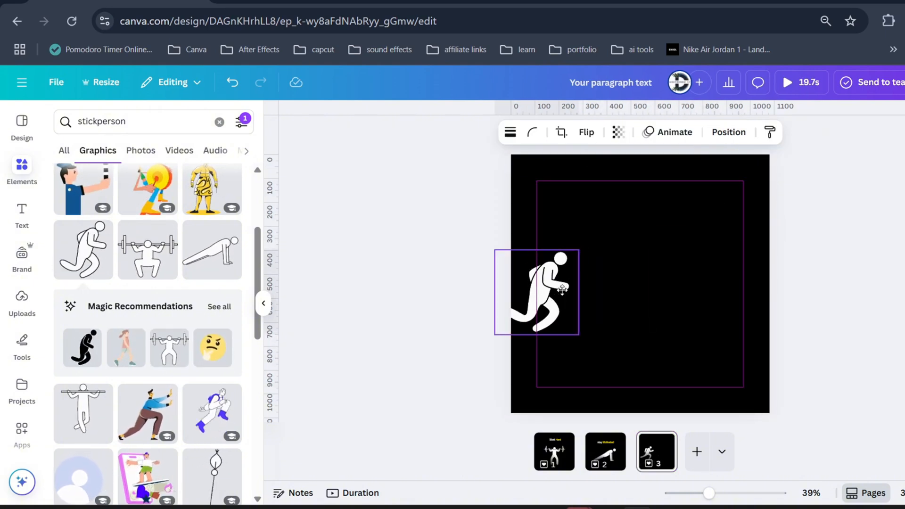
pyautogui.click(536, 291)
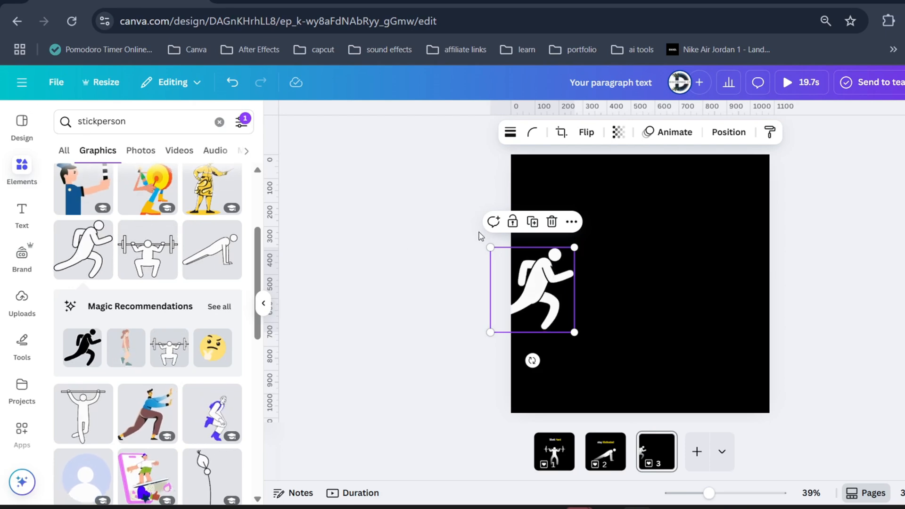
pyautogui.click(672, 132)
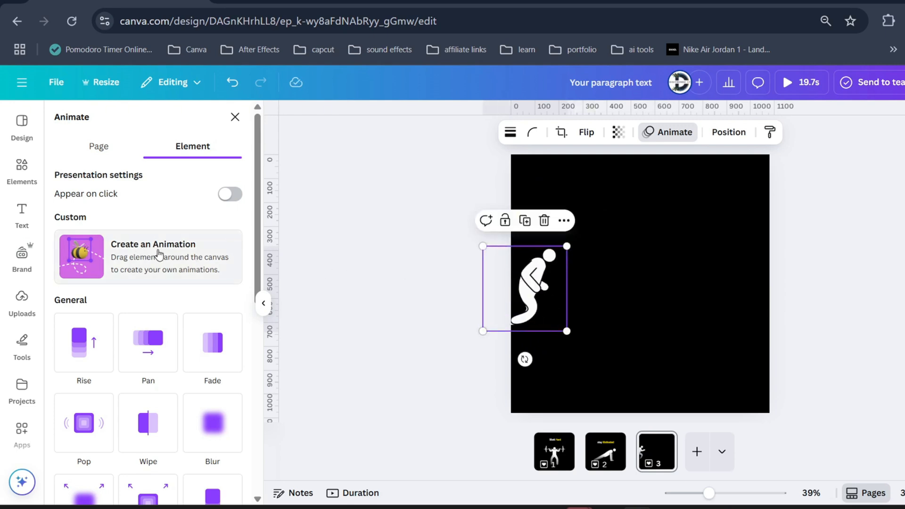
pyautogui.click(147, 256)
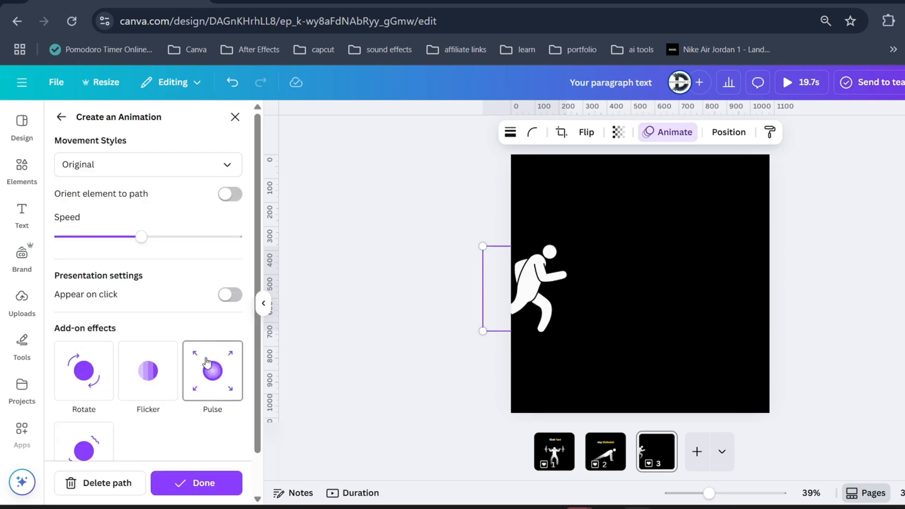
pyautogui.click(147, 165)
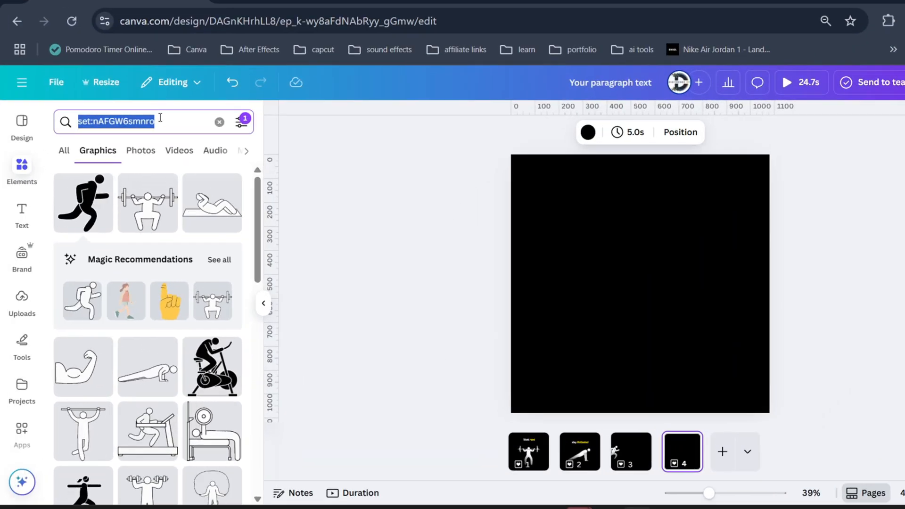
# Step: Add two blue flame graphics from a 'fire' search with yellow Discipline and Motivation captions
pyautogui.write('fire')
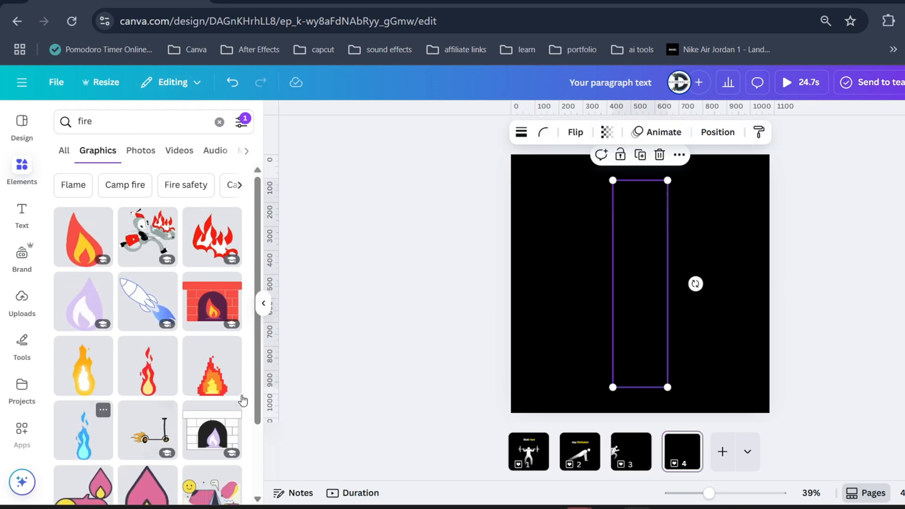
pyautogui.click(82, 430)
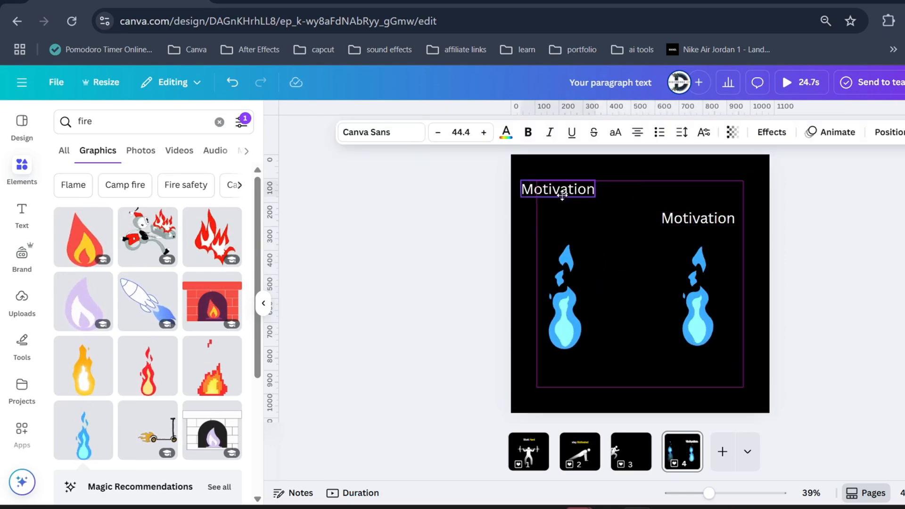
pyautogui.click(505, 132)
pyautogui.write('Discipline')
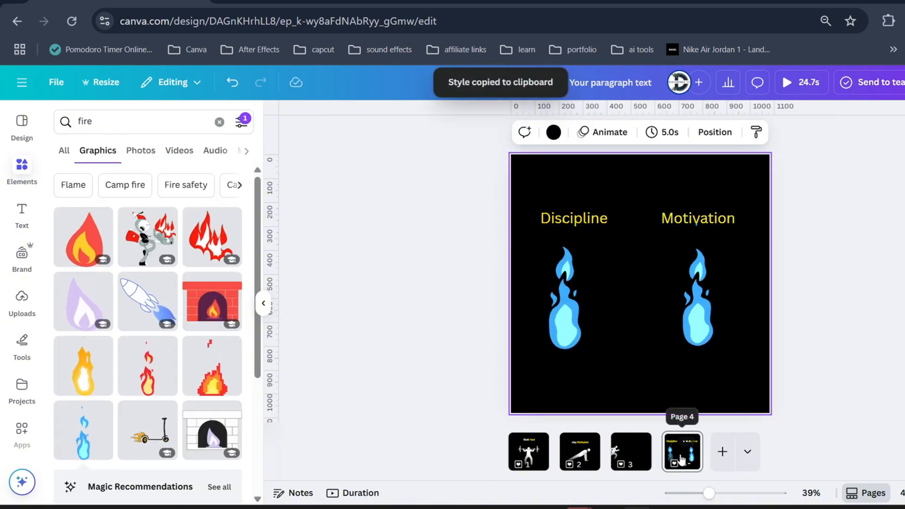
# Step: Duplicate the flame page repeatedly, shrinking the Motivation flame on each copy until it disappears
pyautogui.click(722, 451)
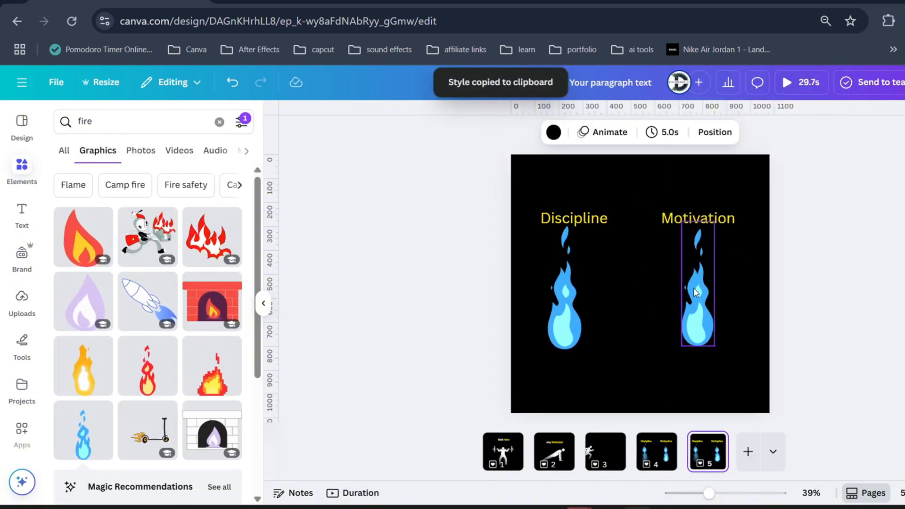
pyautogui.click(697, 289)
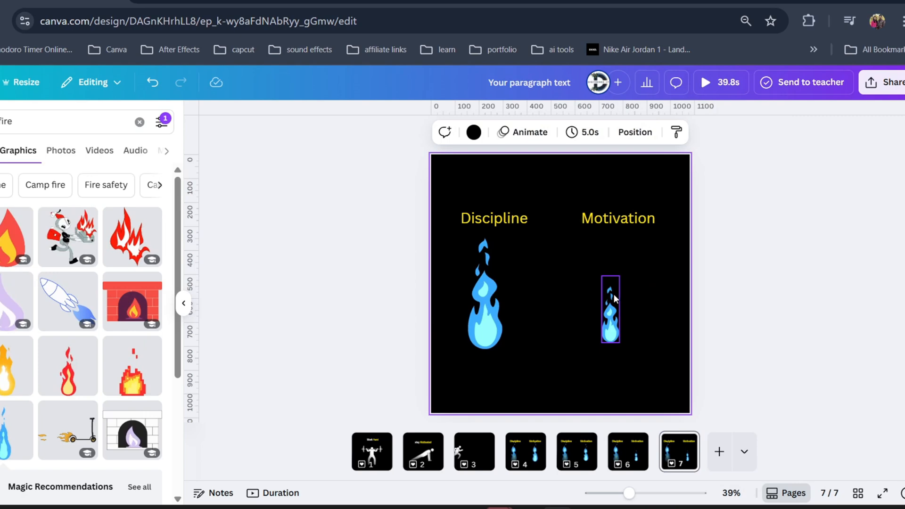
pyautogui.click(744, 452)
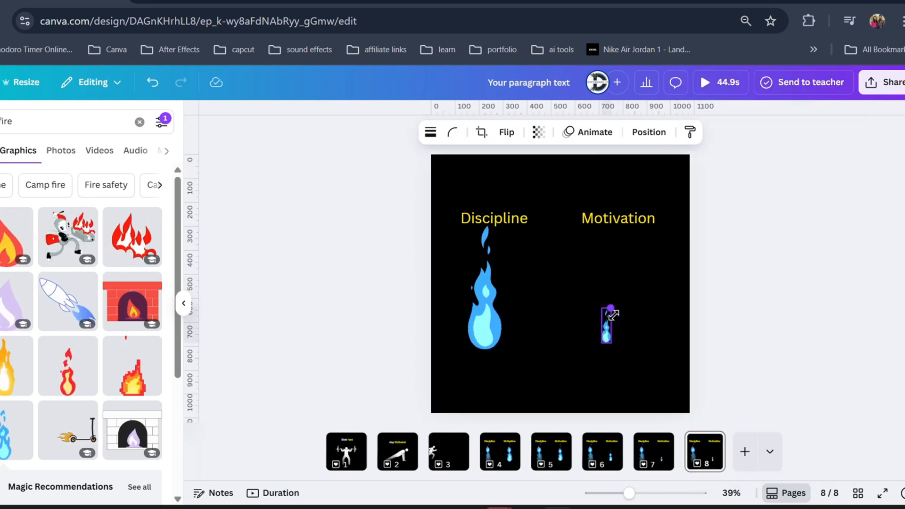
pyautogui.click(744, 451)
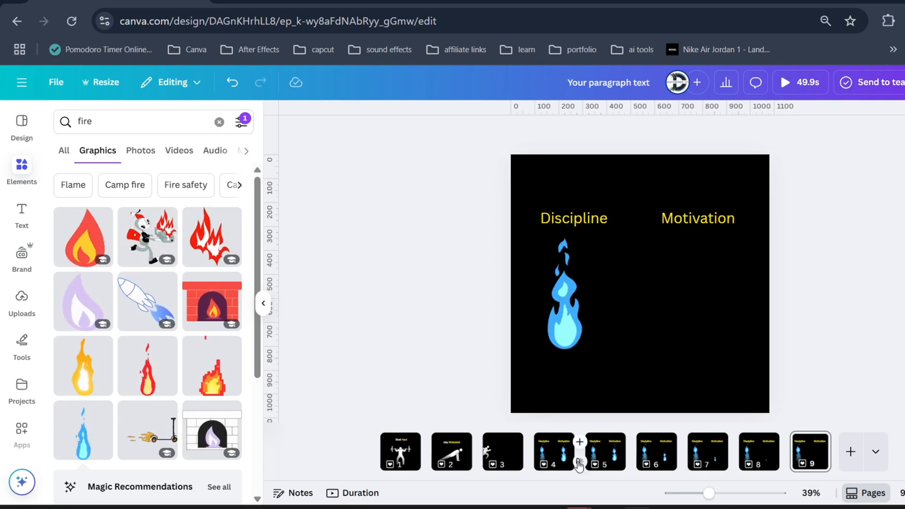
pyautogui.click(578, 442)
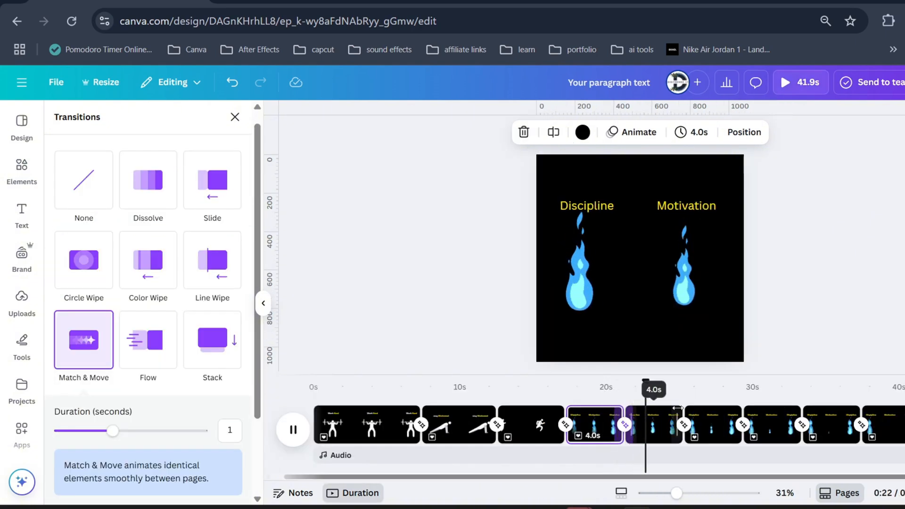
# Step: Apply 1-second Match & Move transitions between the pages and close the transition settings
pyautogui.click(21, 170)
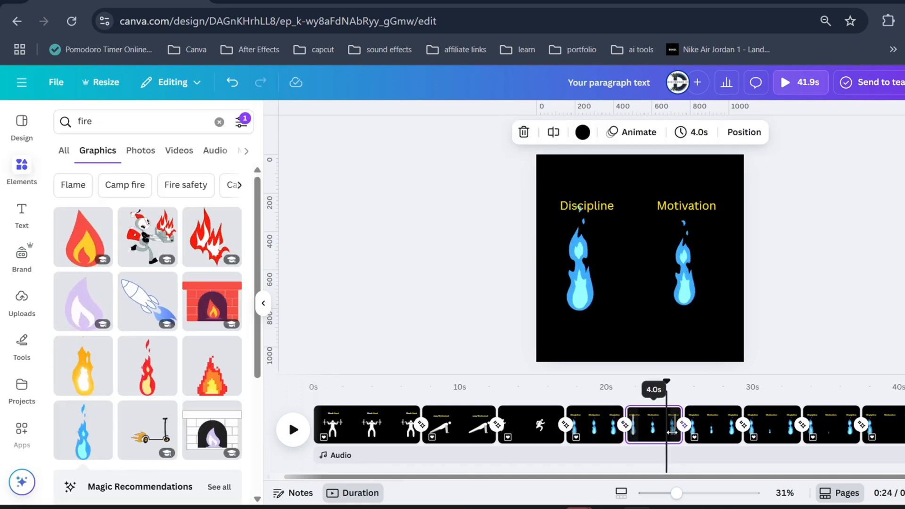